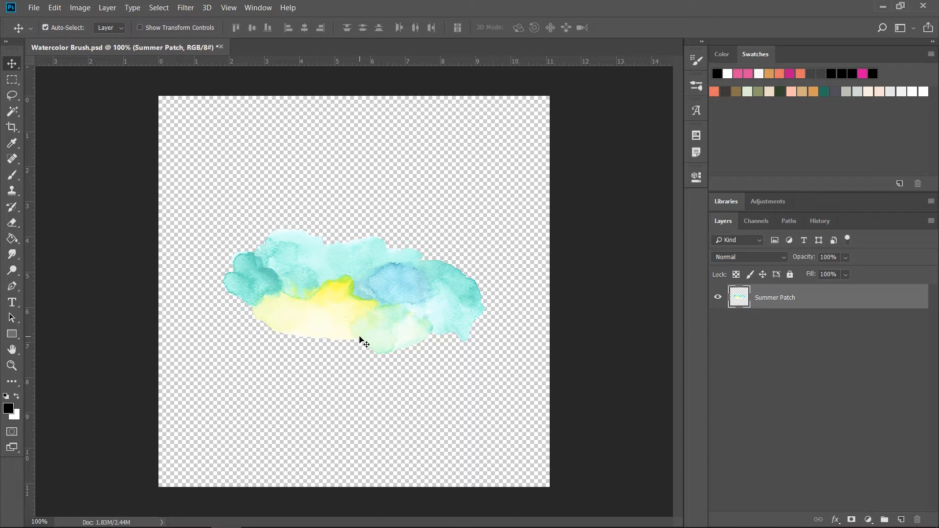
pyautogui.moveTo(388, 354)
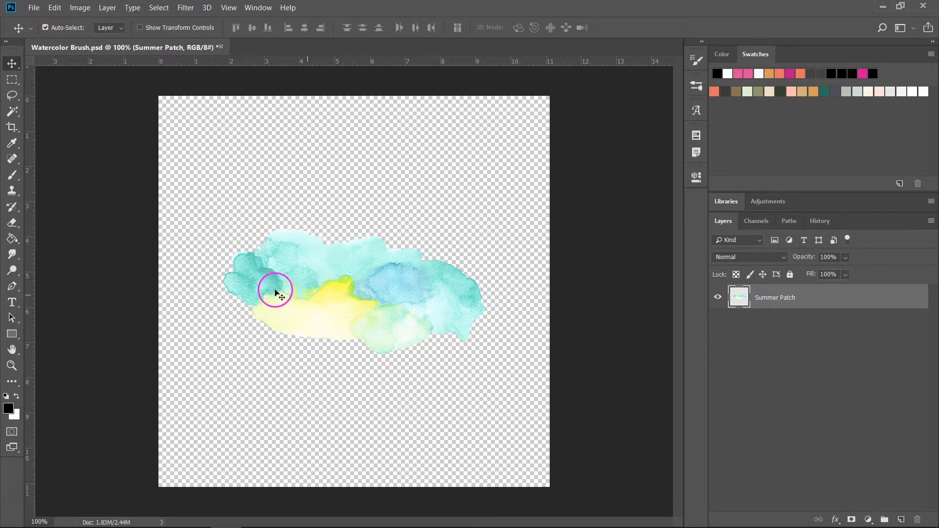
# - Apply a default Black & White adjustment to the Summer Patch watercolor
pyautogui.click(79, 7)
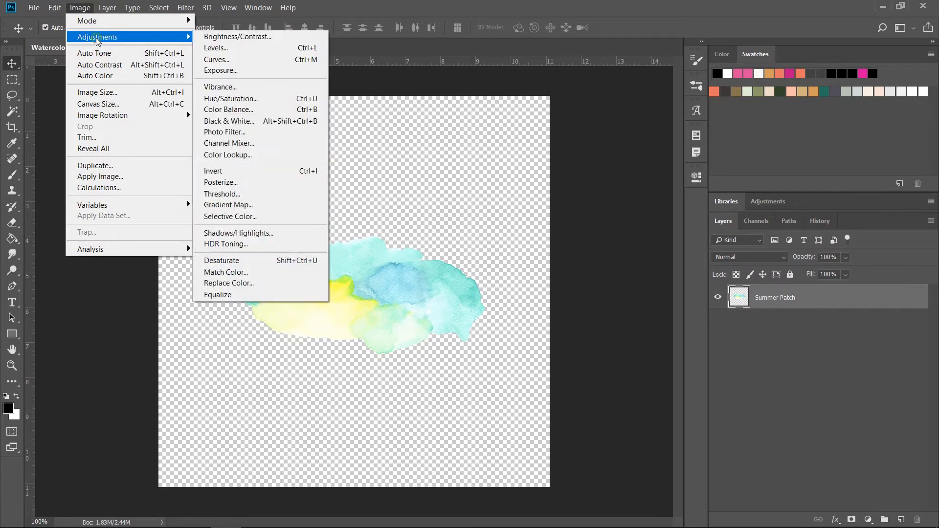
pyautogui.click(228, 121)
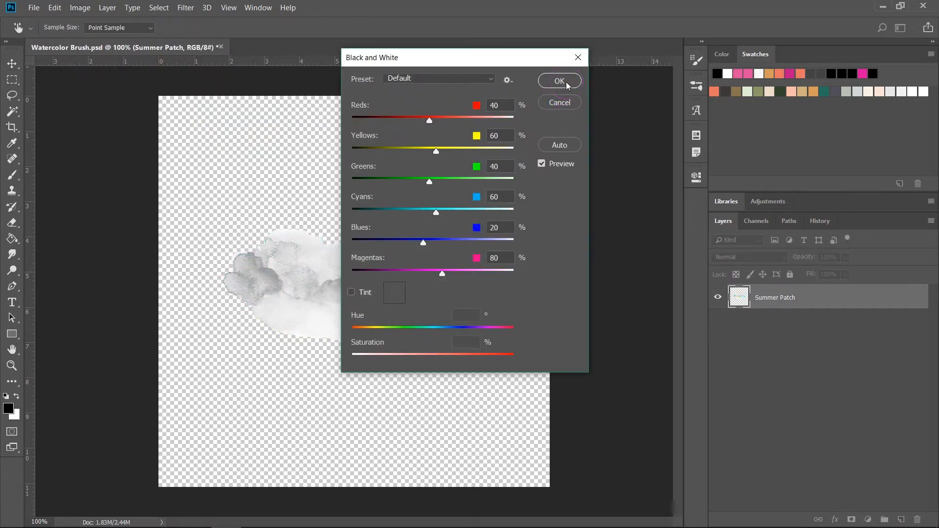
pyautogui.click(559, 81)
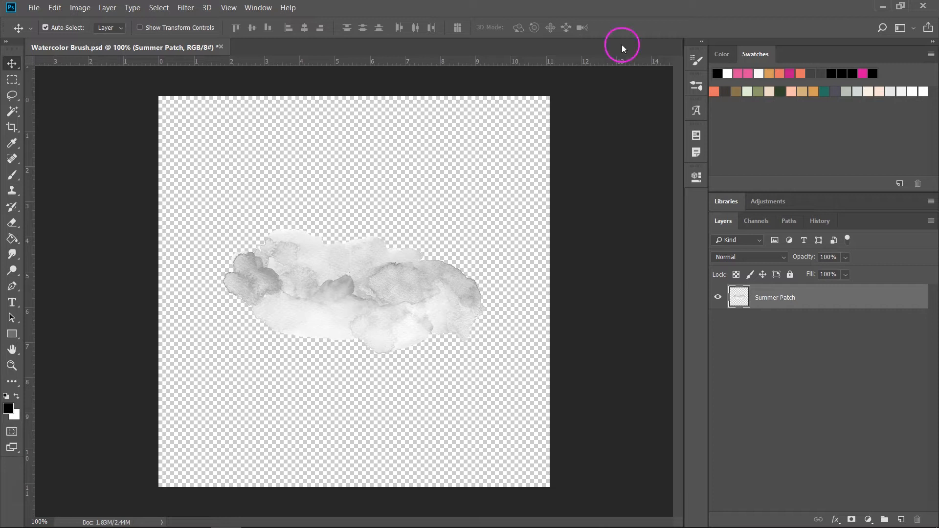
pyautogui.moveTo(259, 315)
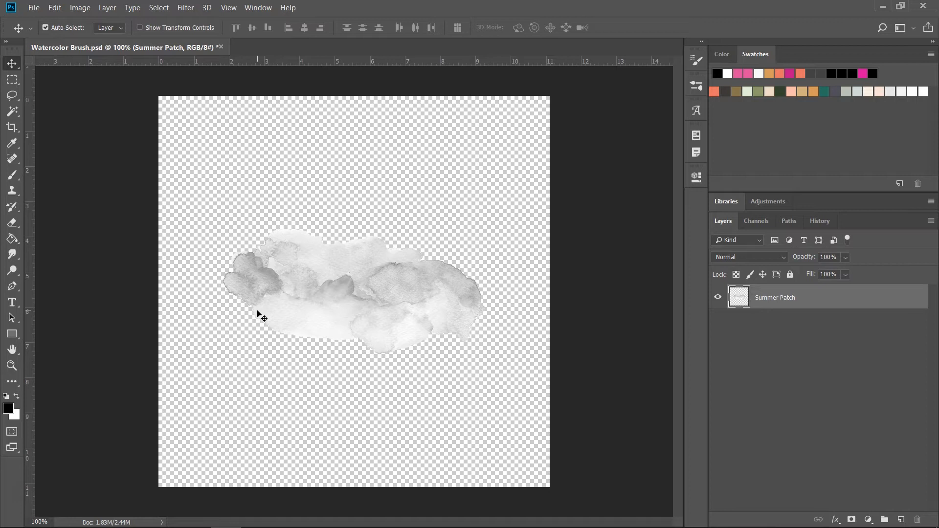
pyautogui.moveTo(213, 253)
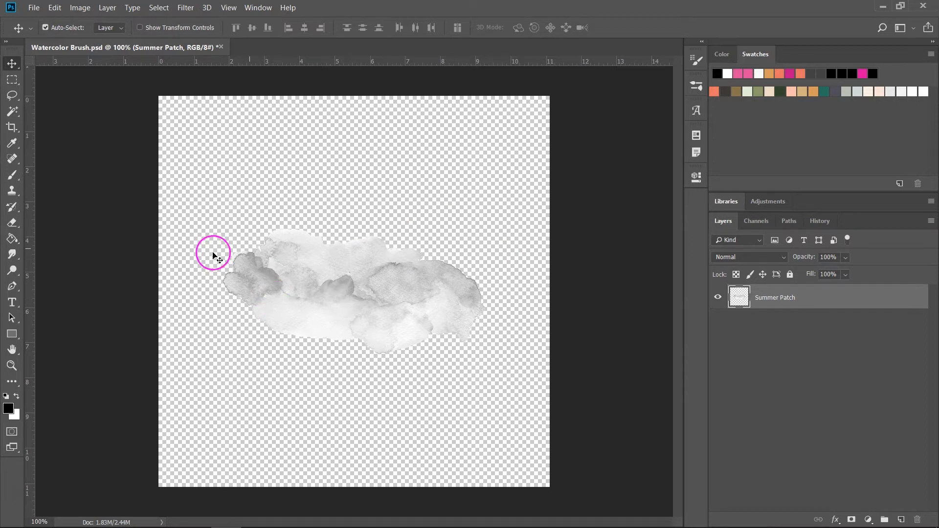
pyautogui.moveTo(401, 366)
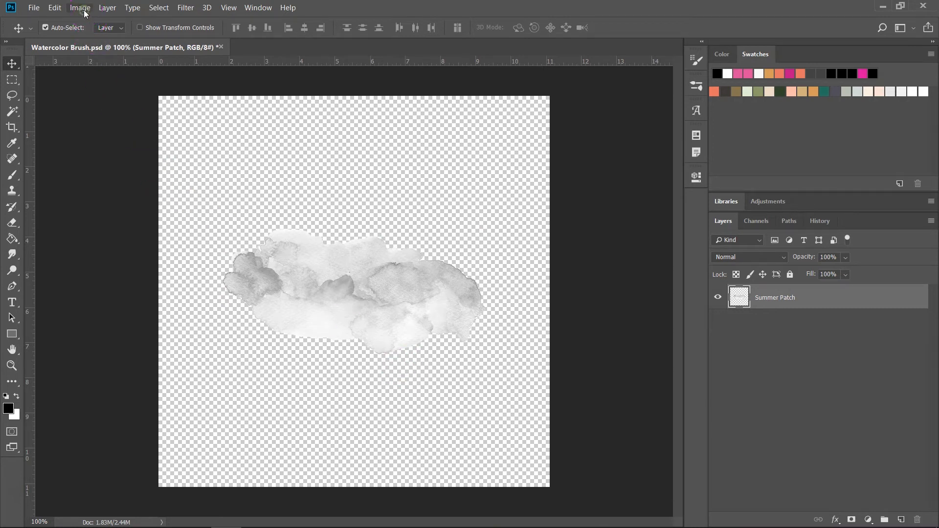
# - Apply Levels with black input 152 and midtones 0.69 to the grey patch
pyautogui.click(80, 7)
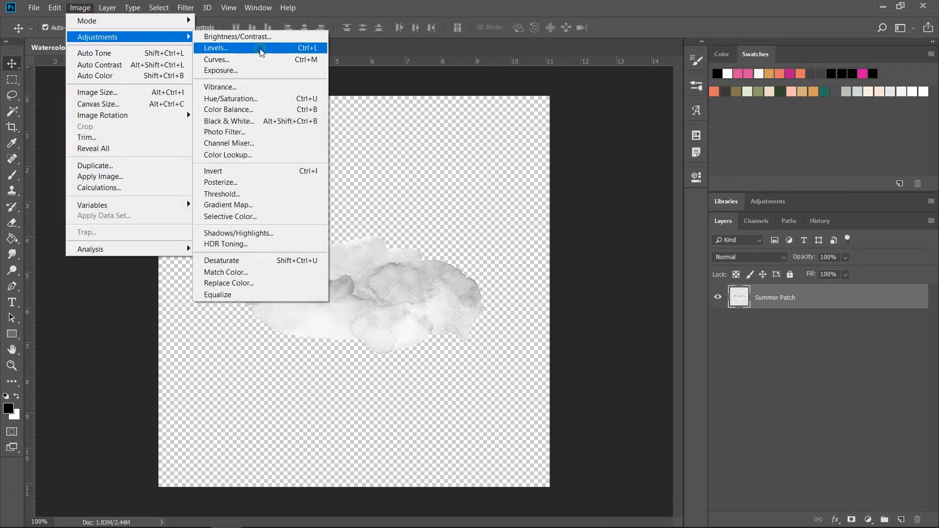
pyautogui.click(216, 48)
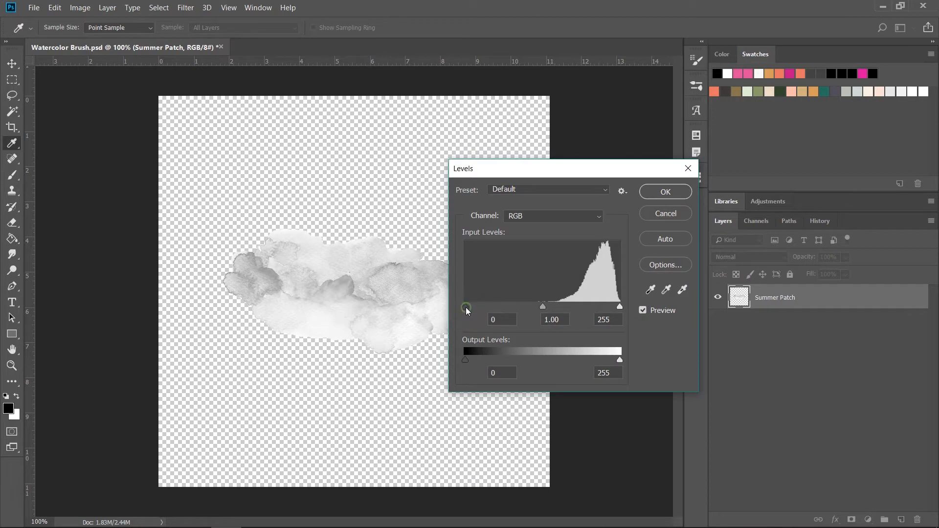
pyautogui.moveTo(467, 306); pyautogui.dragTo(470, 306)
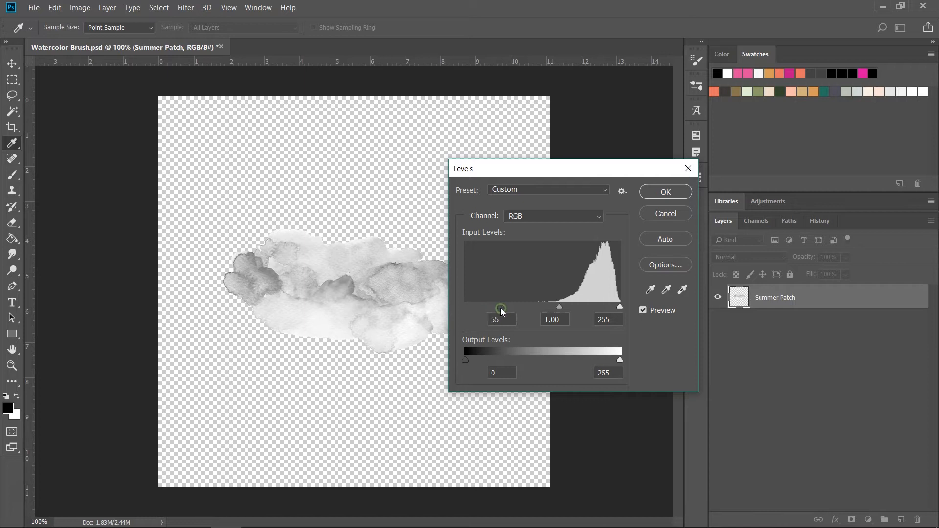
pyautogui.moveTo(502, 307); pyautogui.dragTo(523, 307)
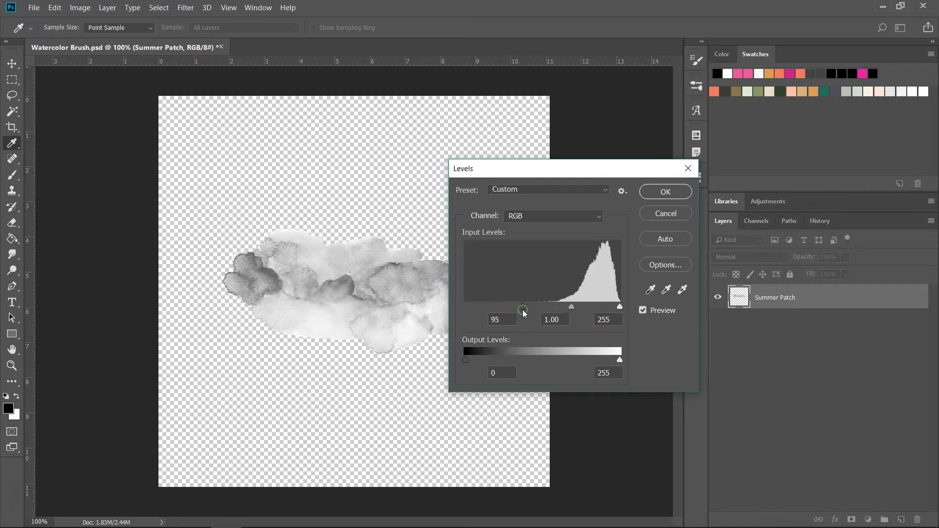
pyautogui.moveTo(523, 307); pyautogui.dragTo(540, 307)
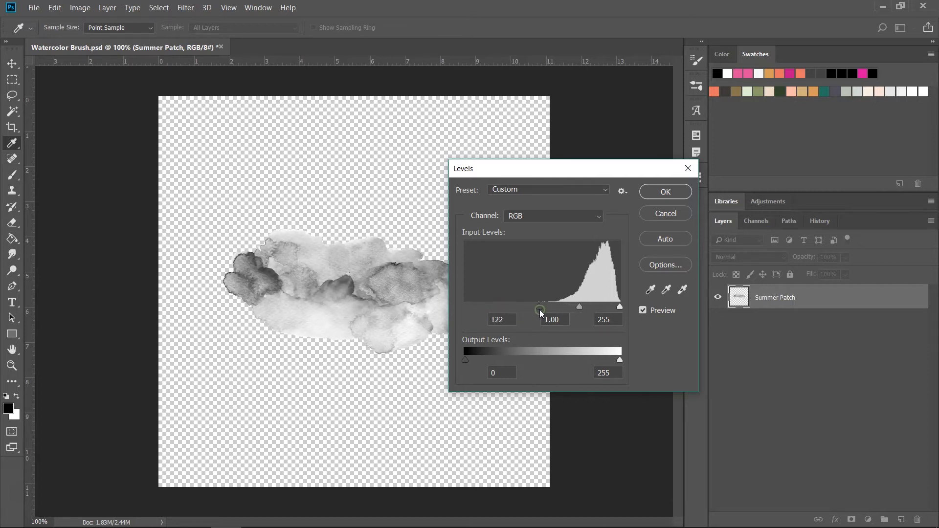
pyautogui.moveTo(540, 306); pyautogui.dragTo(558, 307)
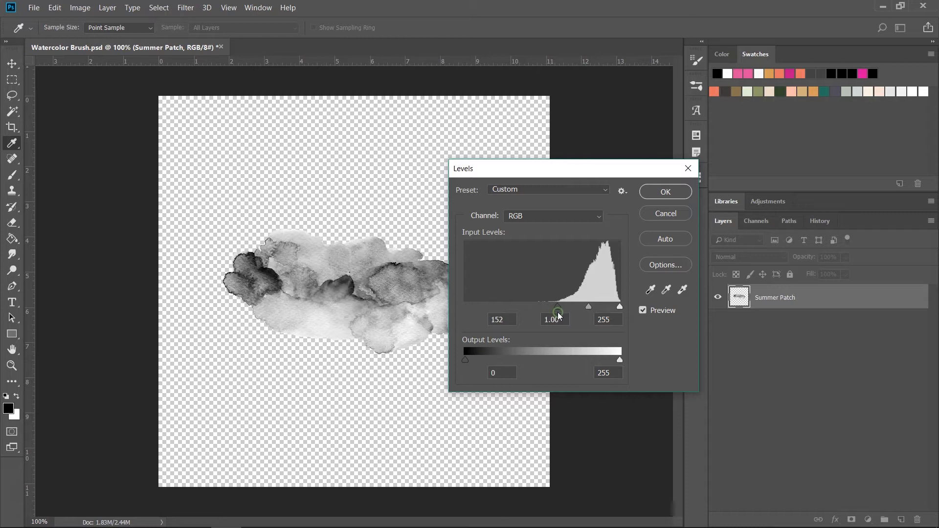
pyautogui.moveTo(558, 306); pyautogui.dragTo(595, 306)
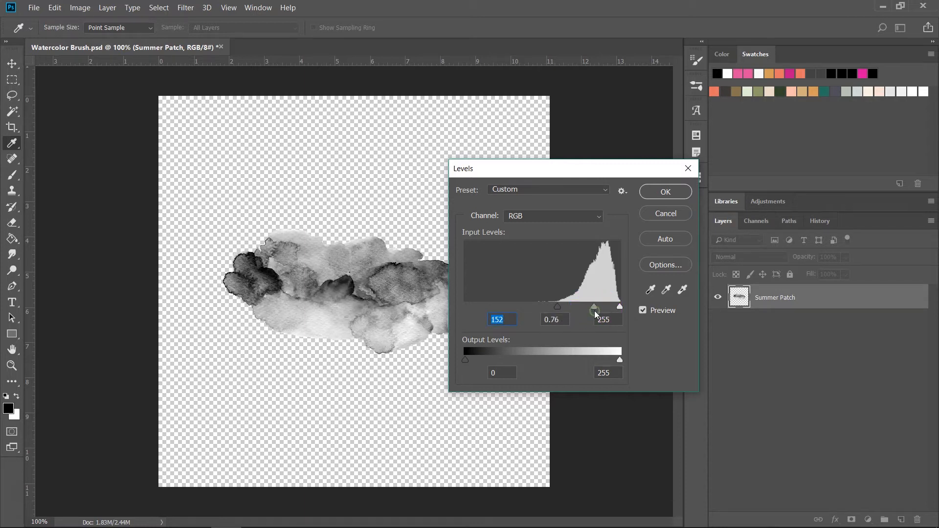
pyautogui.moveTo(596, 307); pyautogui.dragTo(595, 307)
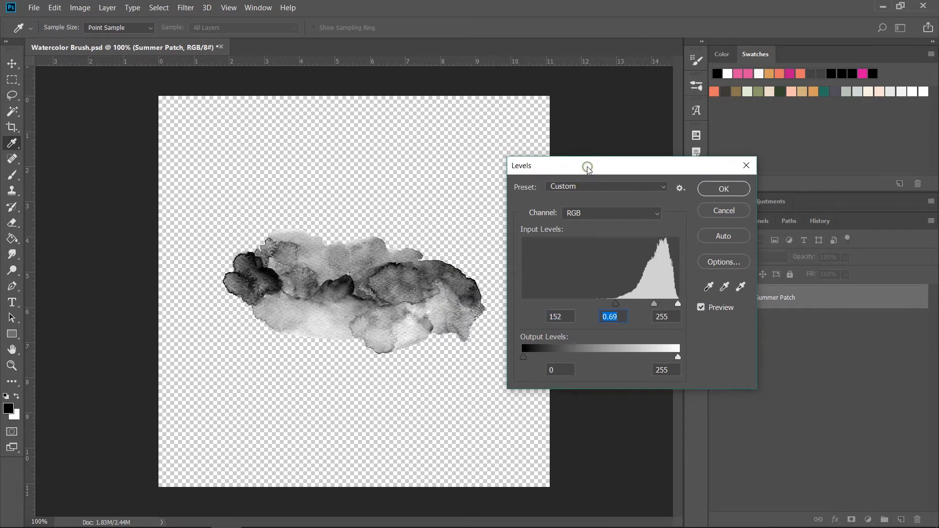
pyautogui.moveTo(595, 173)
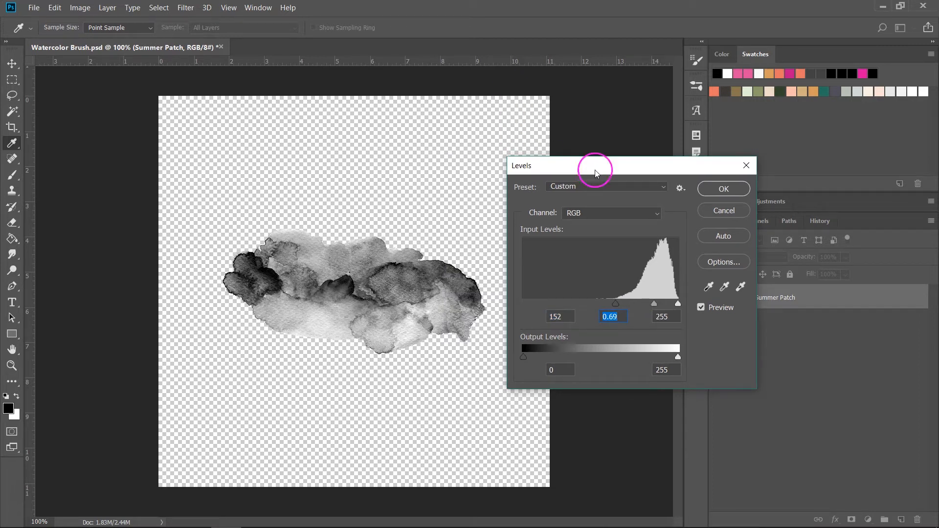
pyautogui.click(723, 188)
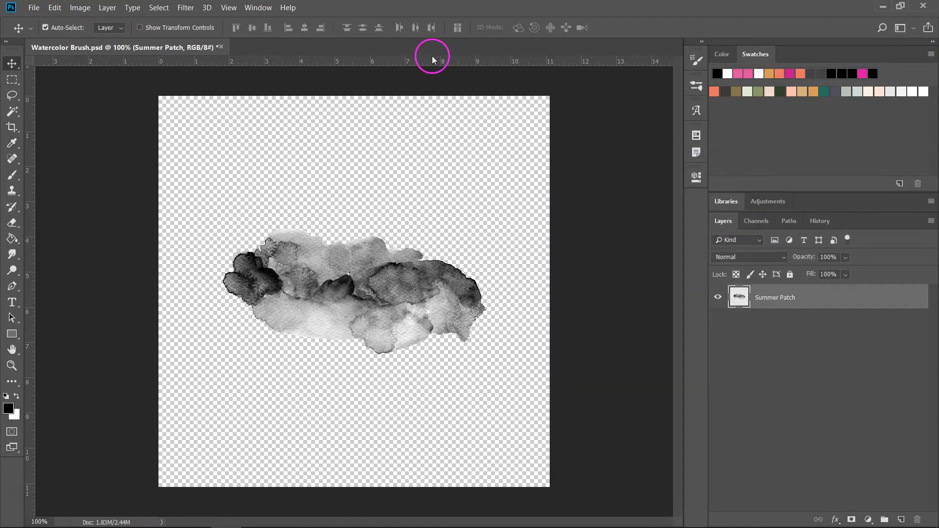
pyautogui.moveTo(80, 11)
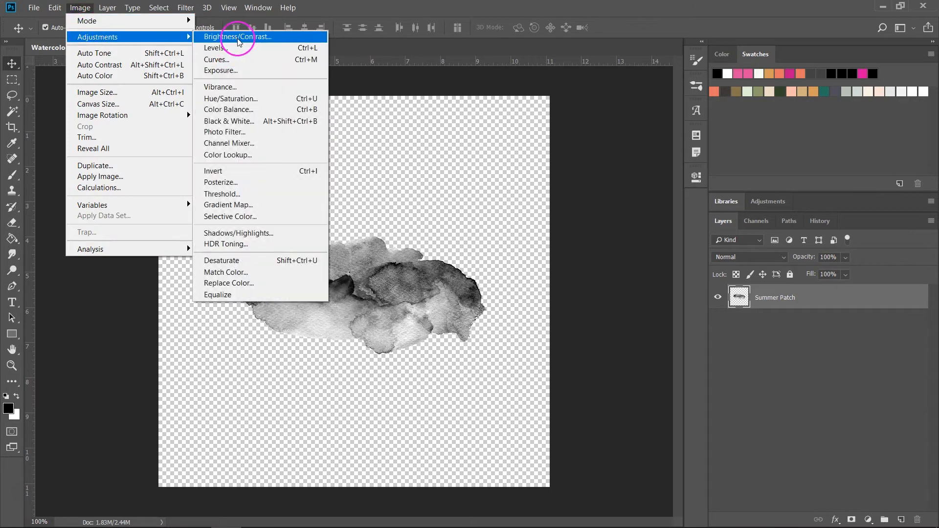
pyautogui.click(236, 36)
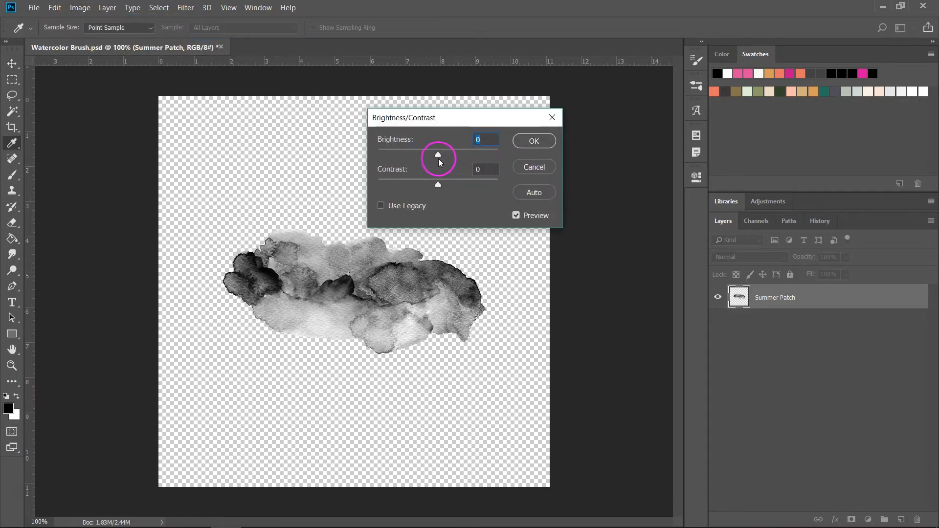
pyautogui.moveTo(456, 193)
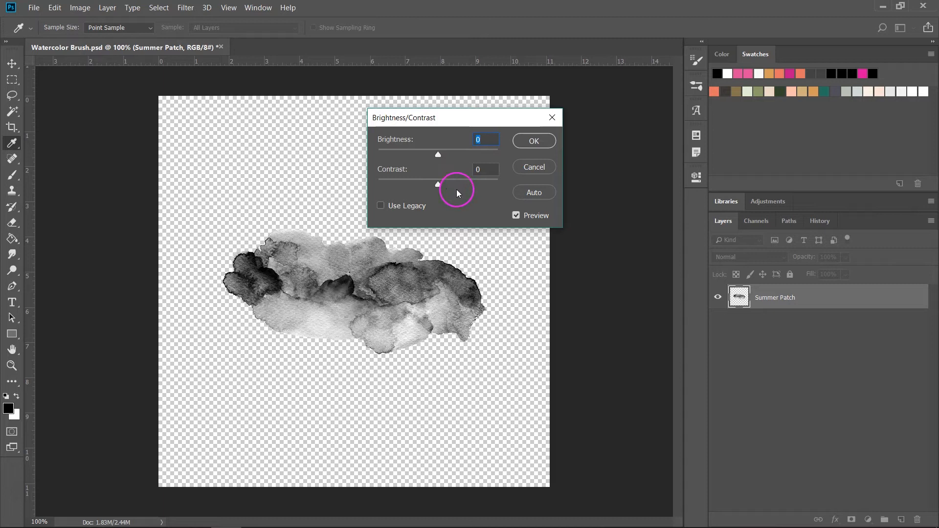
pyautogui.click(533, 141)
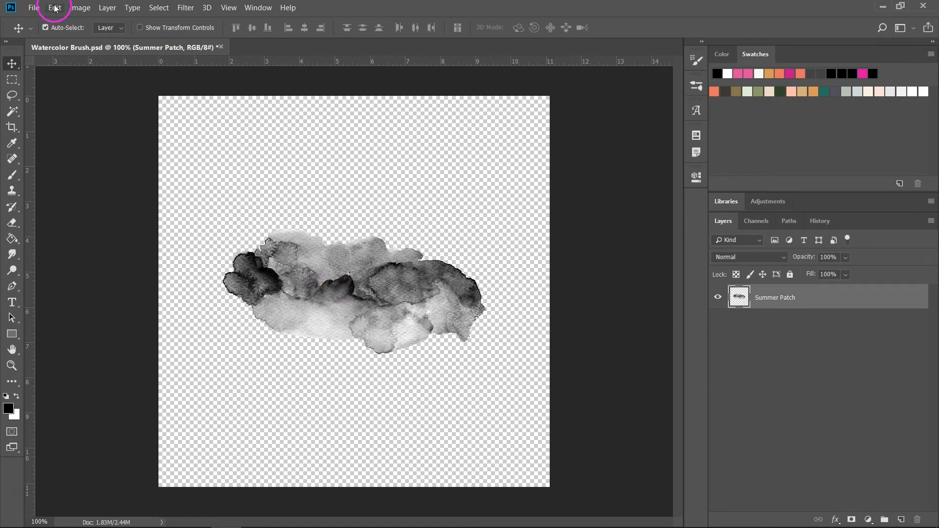
# - Define the grey patch as a new 539-pixel brush preset with the default name
pyautogui.click(54, 7)
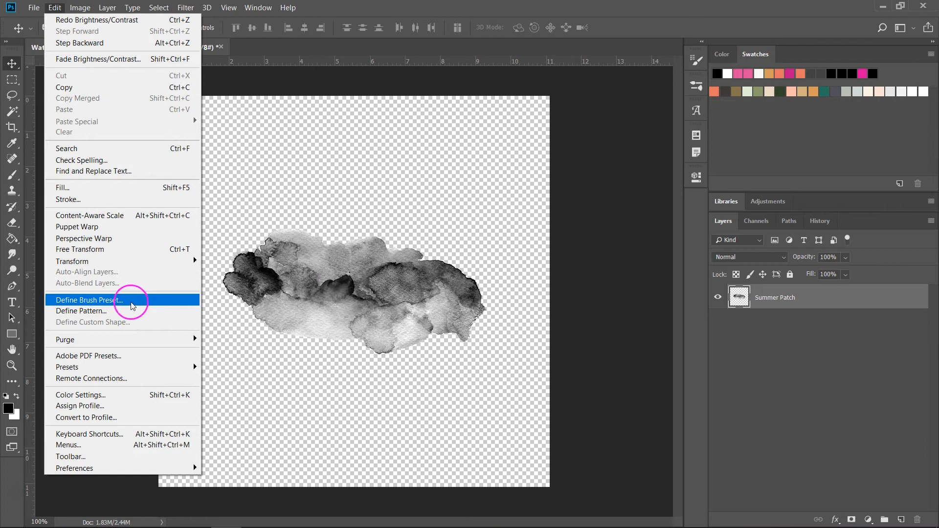
pyautogui.click(85, 300)
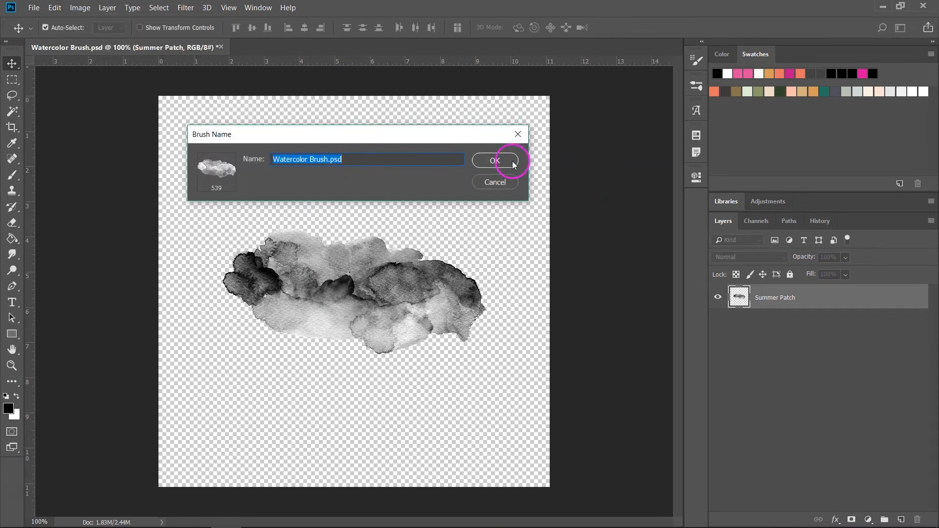
pyautogui.click(493, 160)
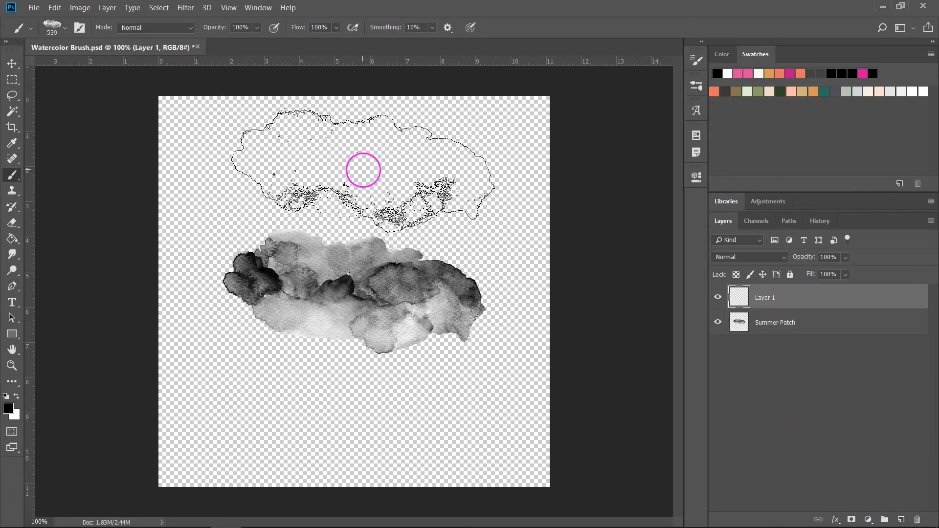
# - Stamp the new watercolor brush above the original patch and pick pink
pyautogui.moveTo(362, 170); pyautogui.dragTo(550, 195)
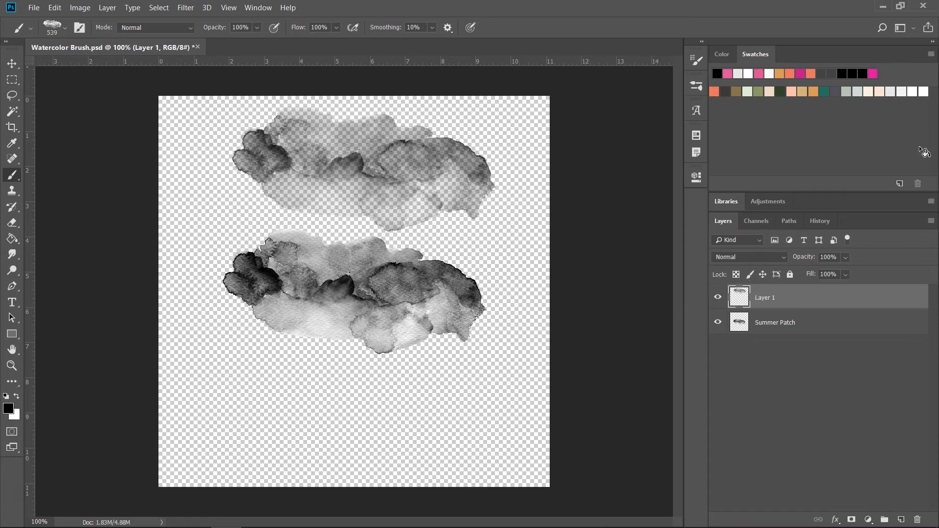
pyautogui.moveTo(729, 70)
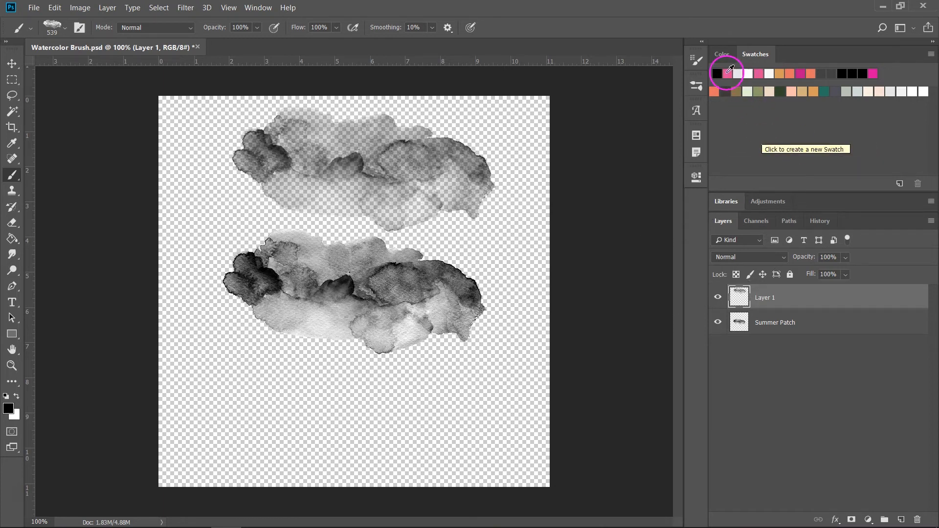
pyautogui.click(729, 73)
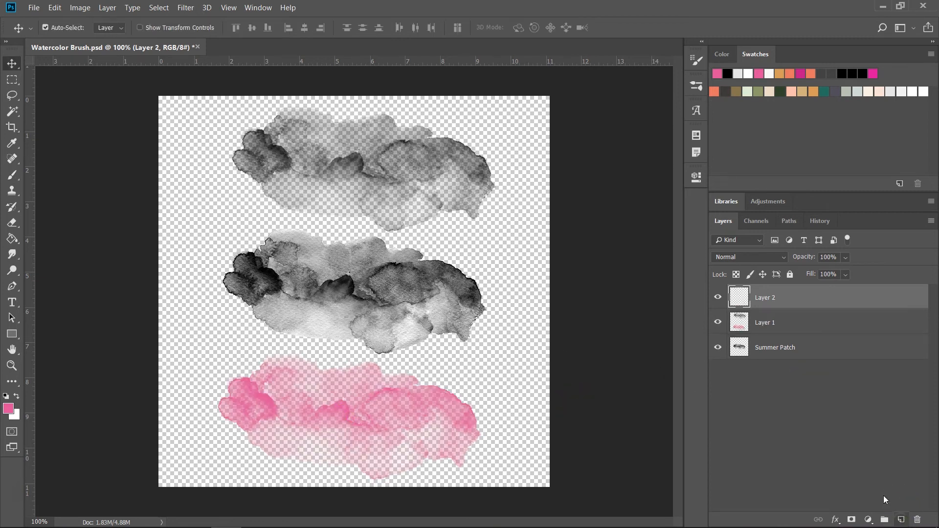
# - Fill Layer 2 with light grey using the Paint Bucket, then return to the Brush tool
pyautogui.click(11, 238)
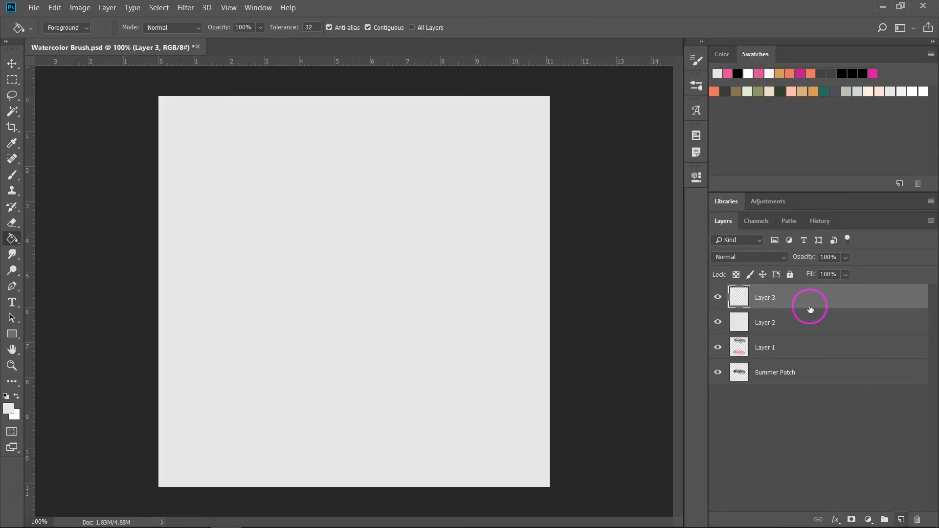
pyautogui.click(12, 174)
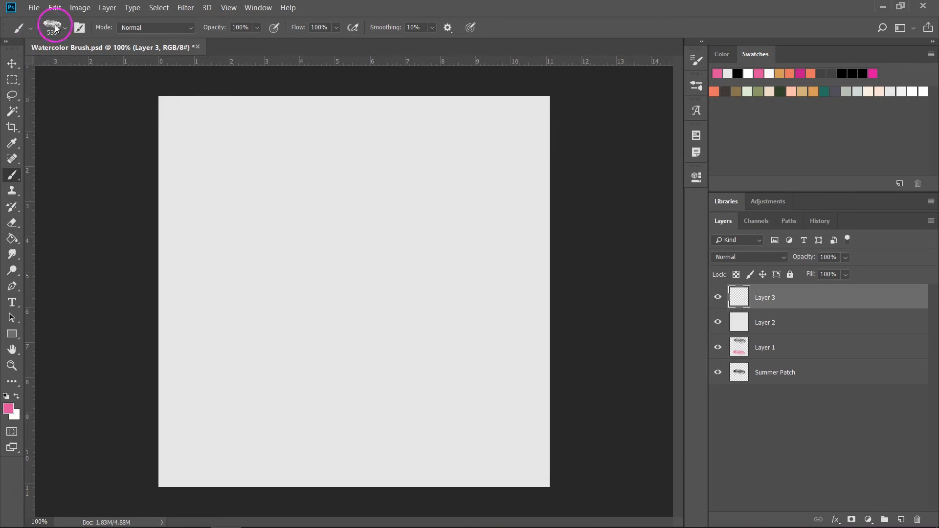
# - Choose the watercolor brush preset, test a stroke, and stamp pink over the lower left
pyautogui.click(64, 27)
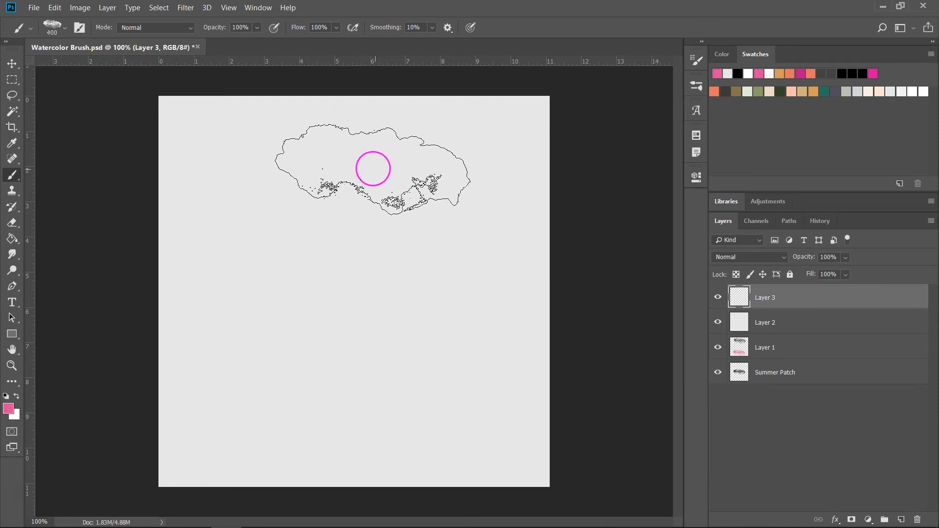
pyautogui.moveTo(373, 168); pyautogui.dragTo(506, 285)
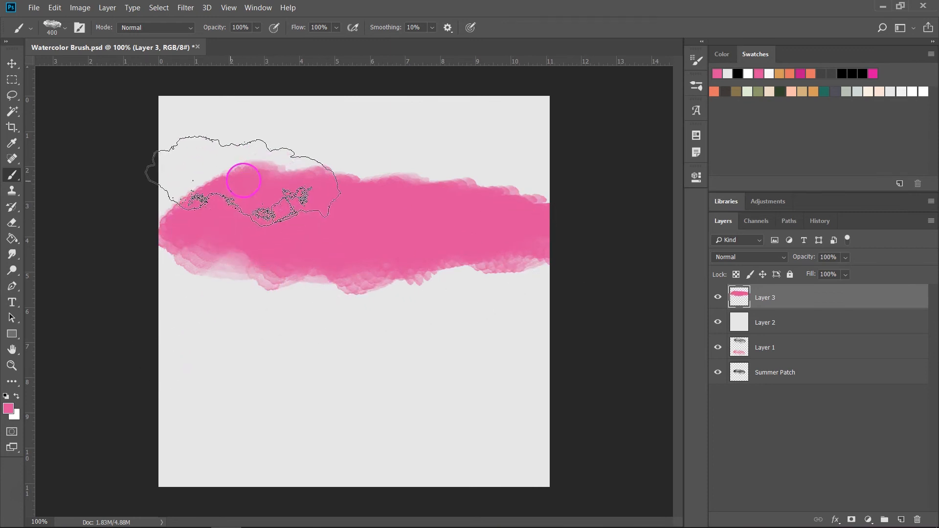
pyautogui.moveTo(244, 179); pyautogui.dragTo(259, 223)
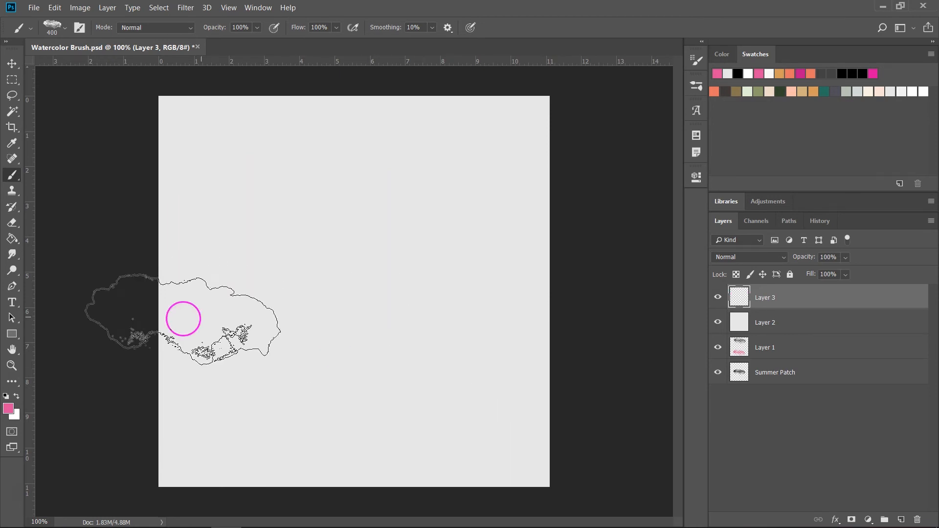
pyautogui.moveTo(183, 318); pyautogui.dragTo(293, 431)
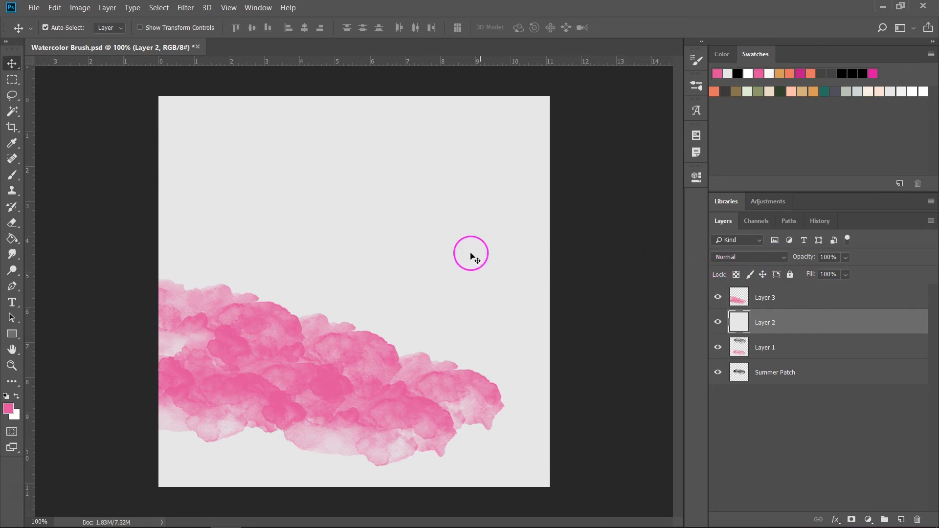
# - Open Preset Manager from the Brushes panel and select the 539-pixel watercolor brush
pyautogui.click(258, 7)
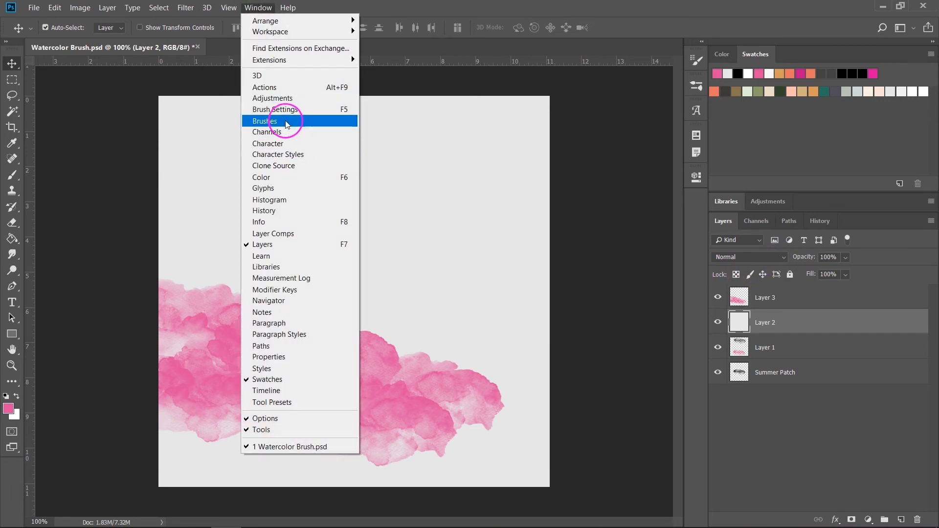
pyautogui.click(264, 121)
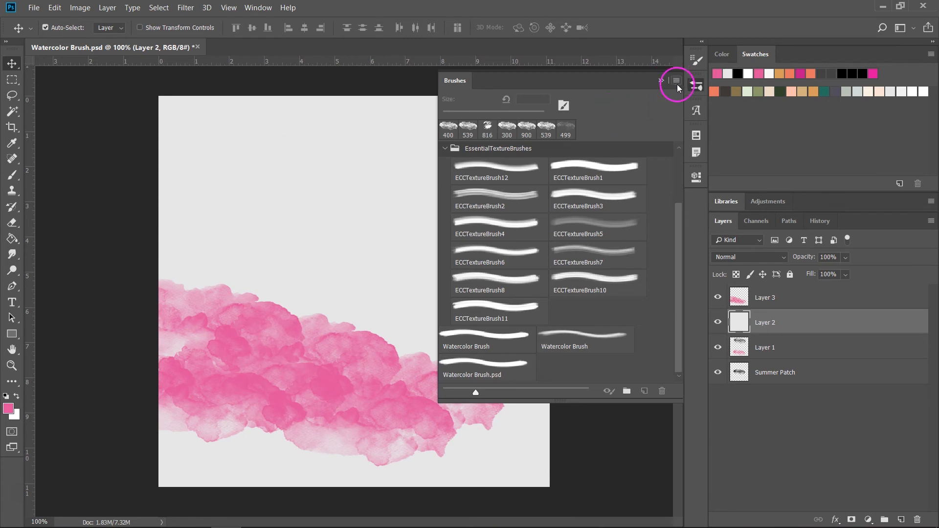
pyautogui.click(677, 80)
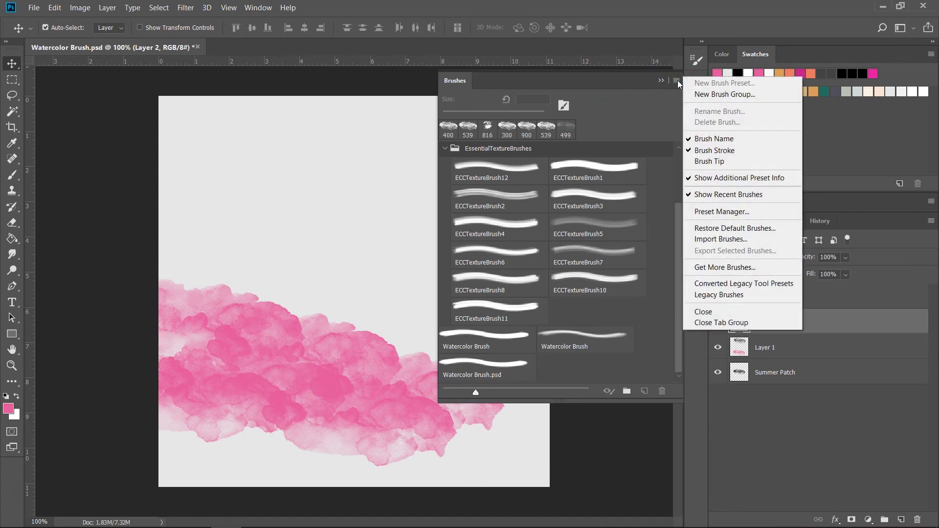
pyautogui.click(721, 211)
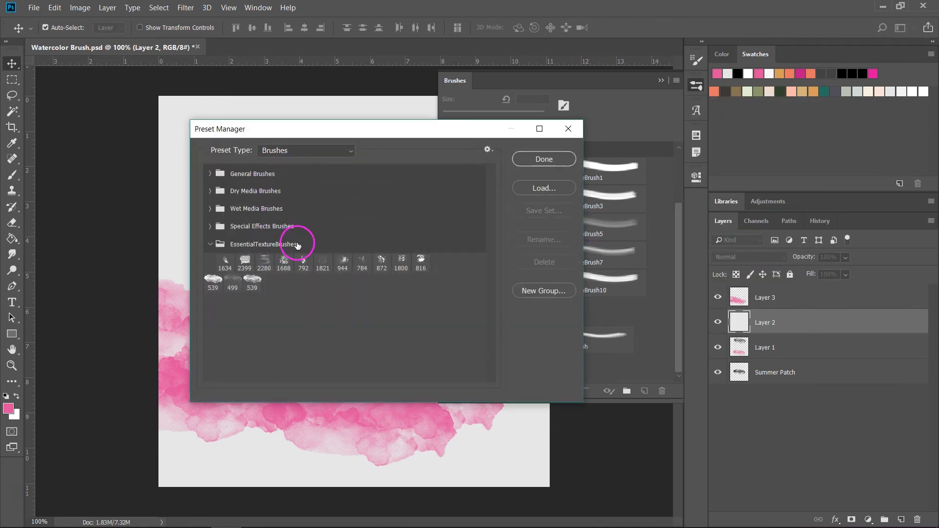
pyautogui.moveTo(254, 316)
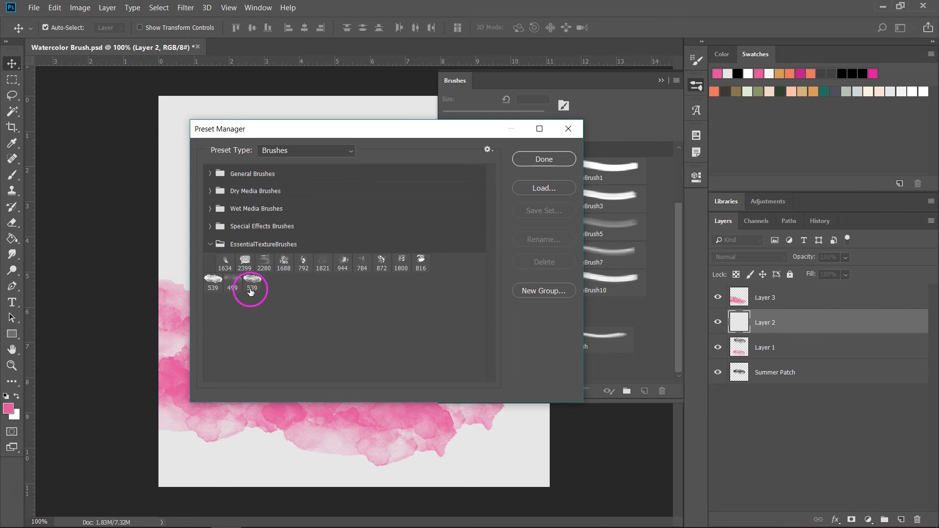
pyautogui.click(251, 283)
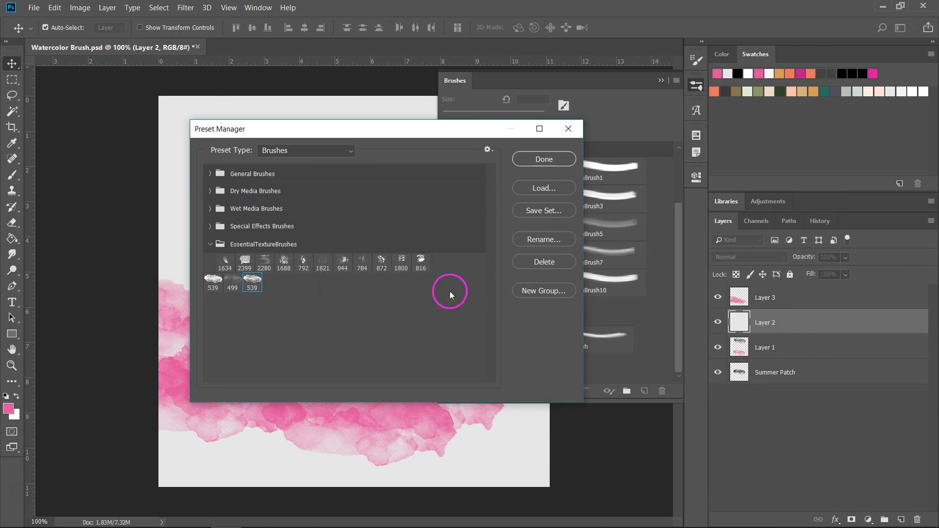
# - Create a brush group named 'Watercolor' and expand it
pyautogui.click(544, 290)
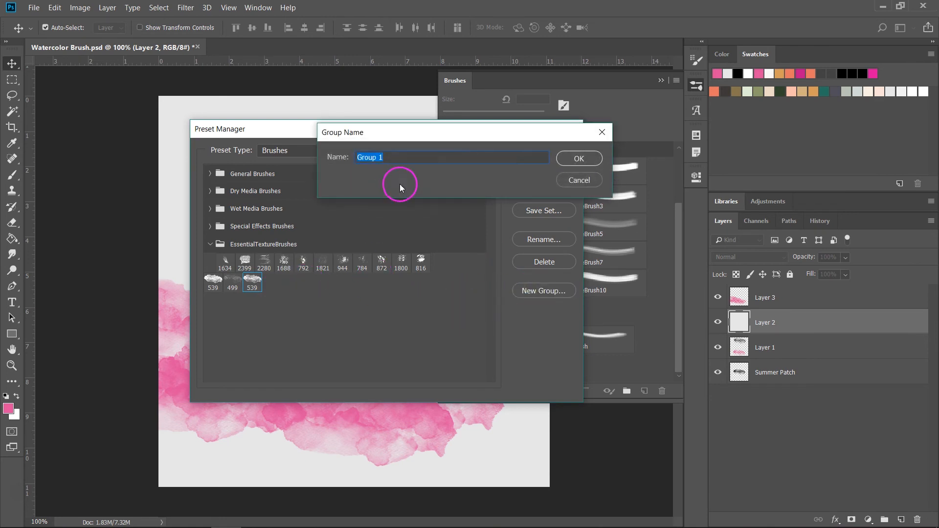
pyautogui.write('Watercolor')
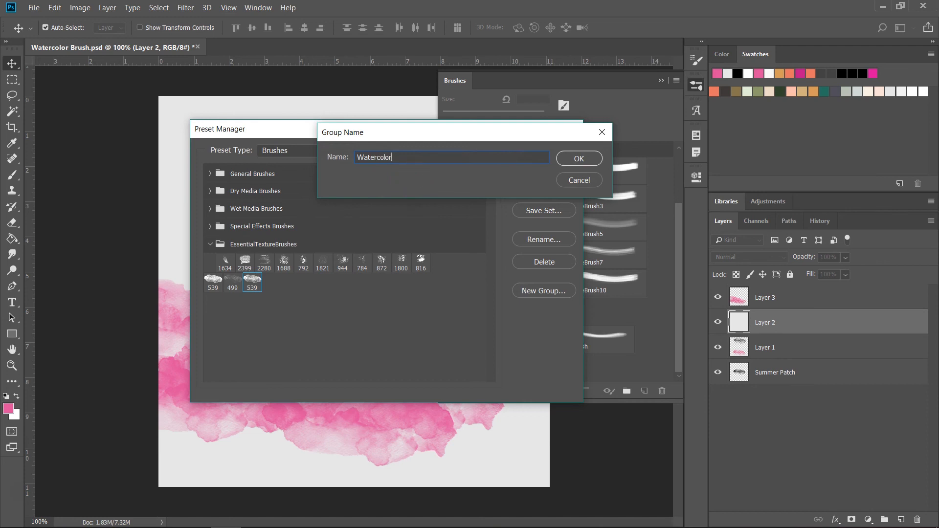
pyautogui.click(579, 158)
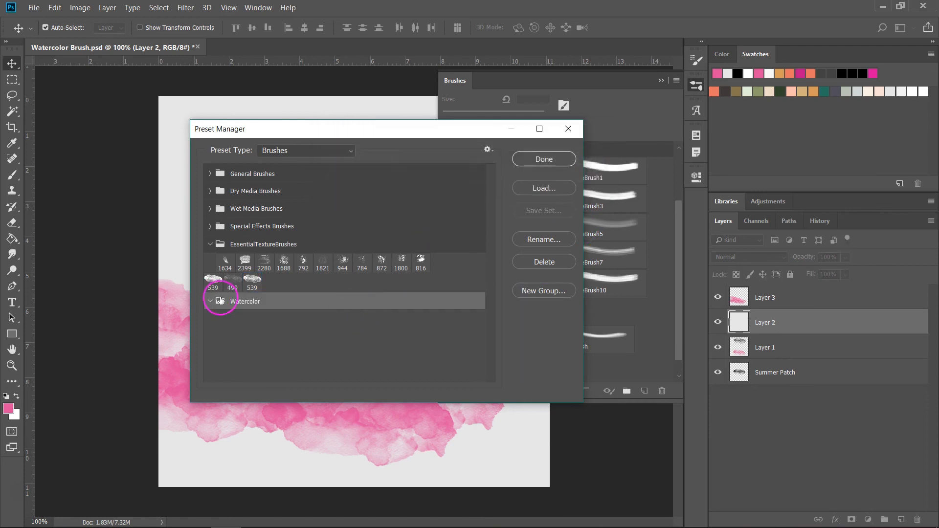
pyautogui.click(244, 301)
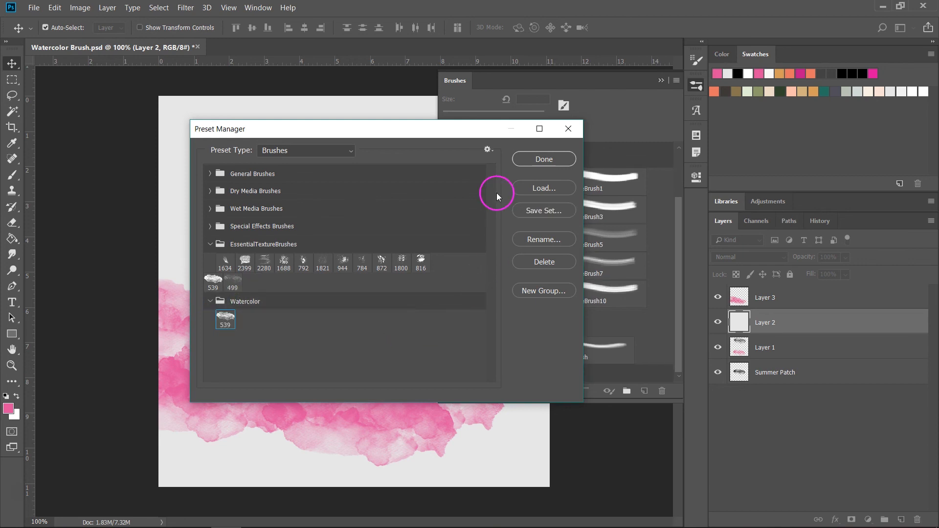
pyautogui.moveTo(539, 214)
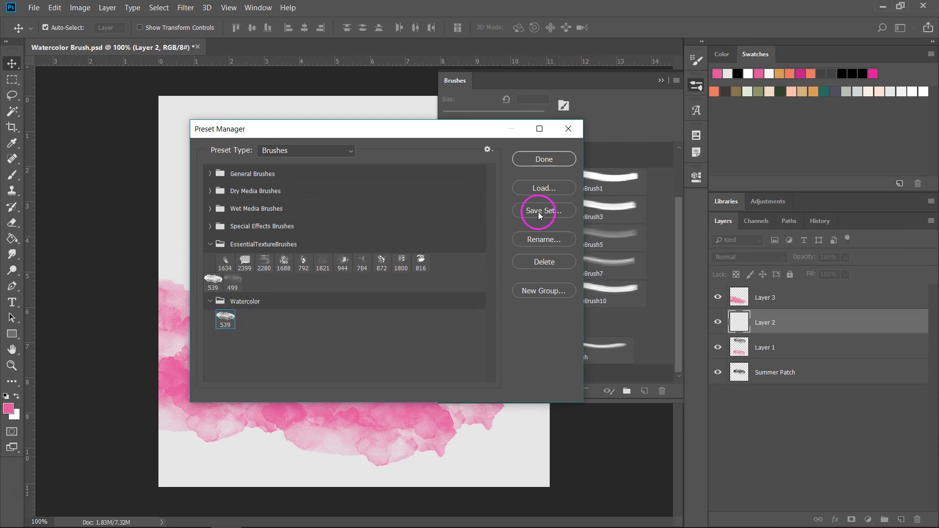
# - Save the brush set as 'watercolor' in the Brushes presets folder
pyautogui.click(543, 210)
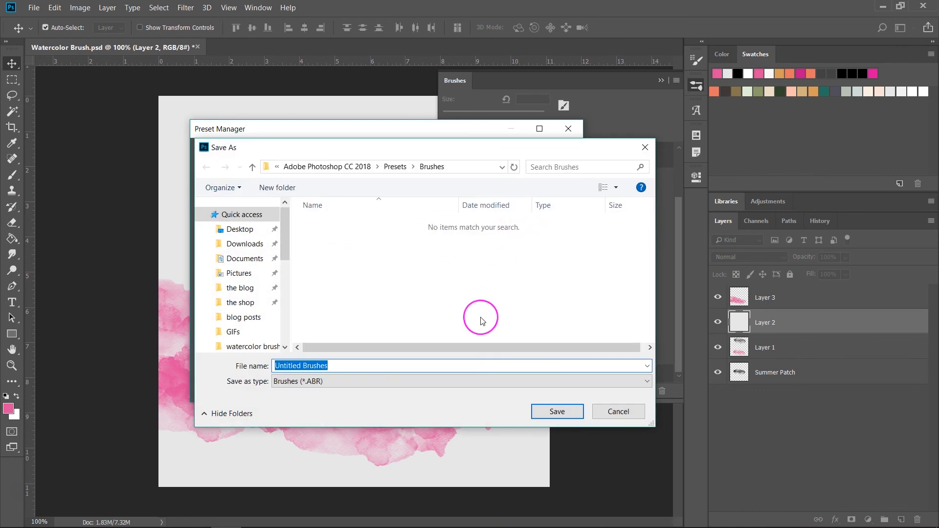
pyautogui.write('watercolor')
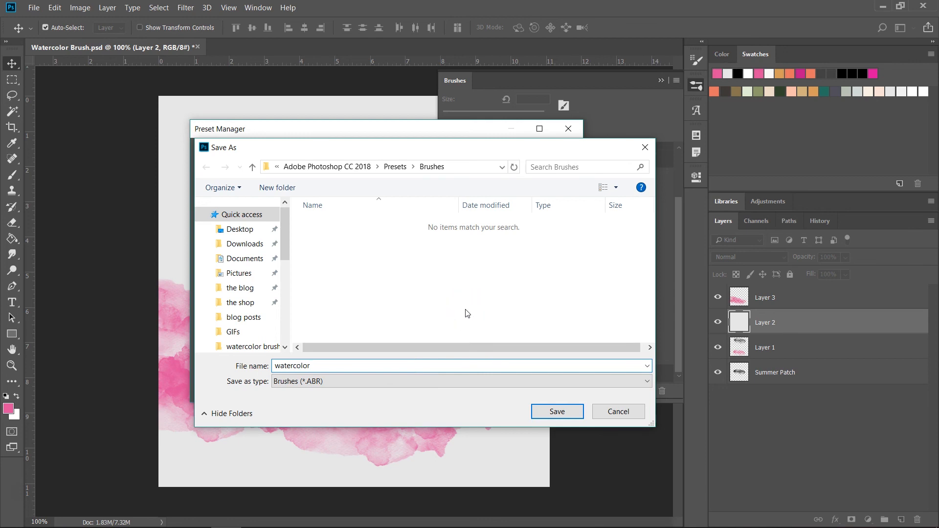
pyautogui.moveTo(467, 314)
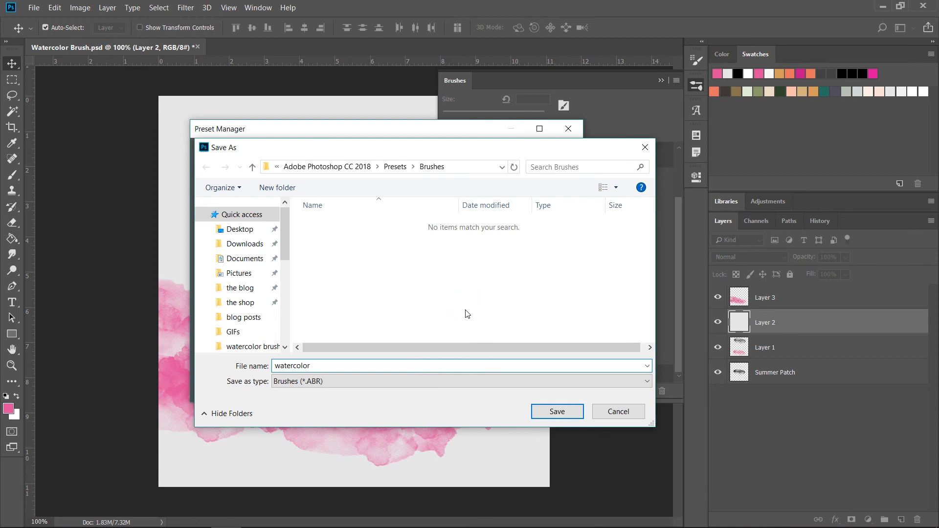
pyautogui.click(556, 411)
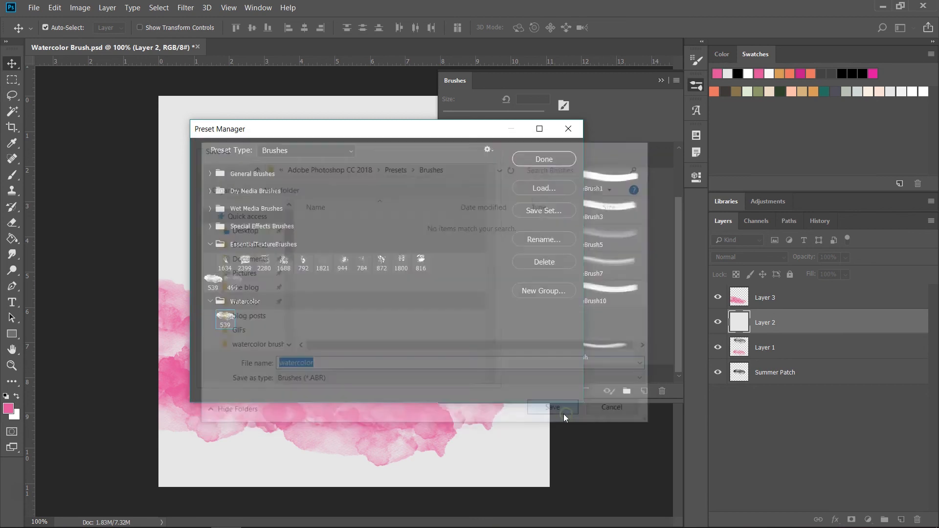
pyautogui.click(551, 408)
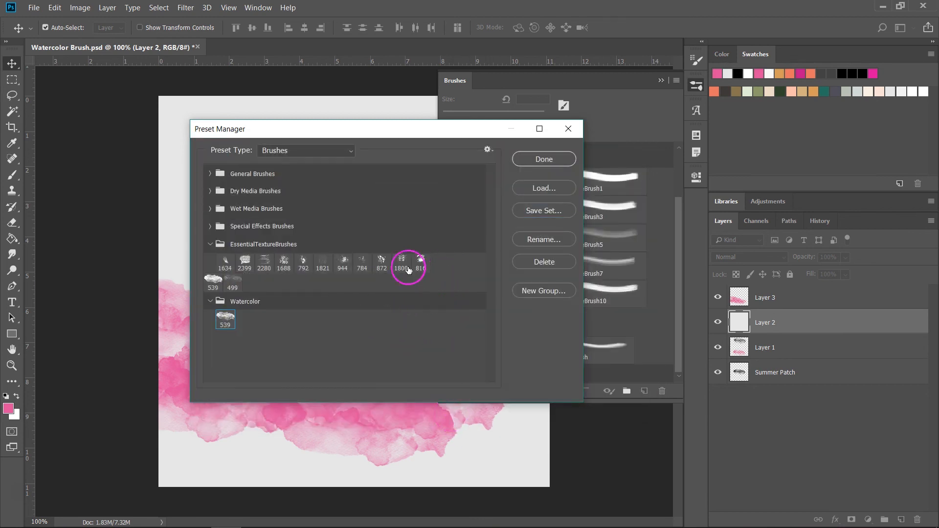
# - Open the Load dialog and select the saved watercolor ABR file
pyautogui.click(543, 187)
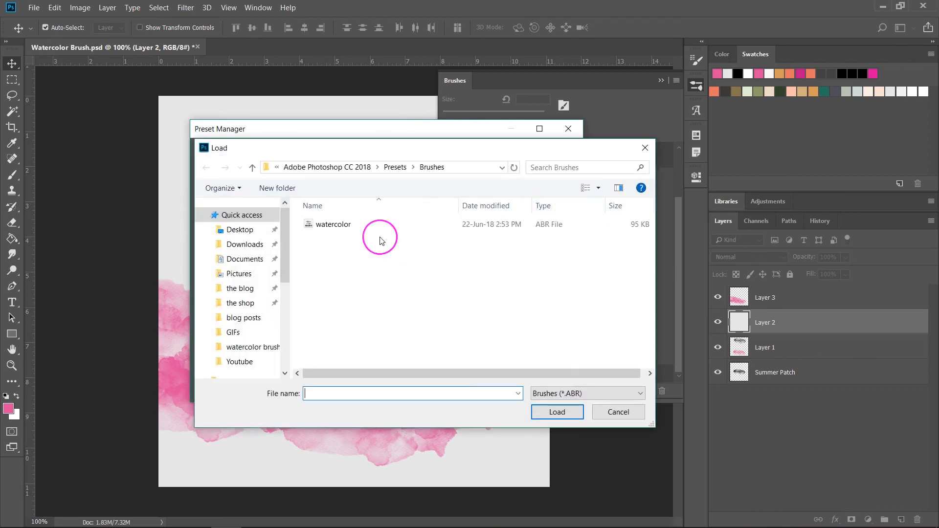
pyautogui.click(333, 224)
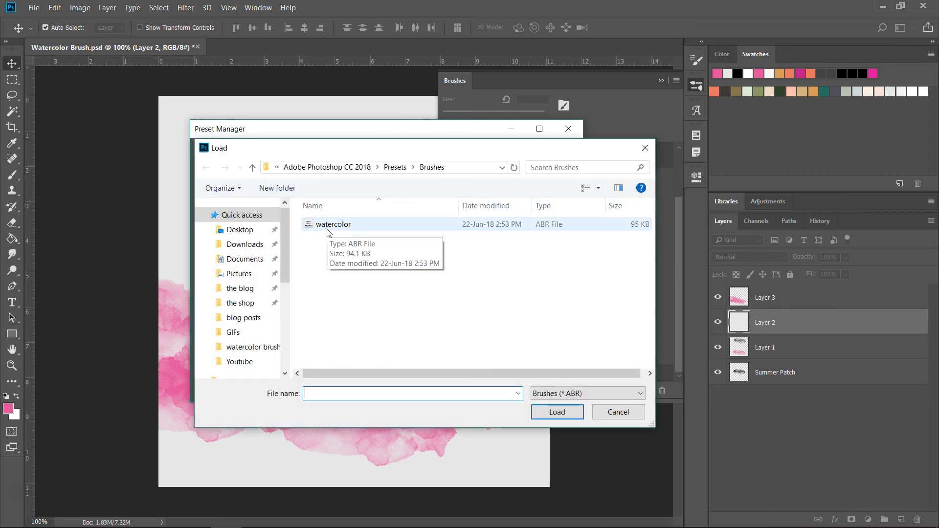